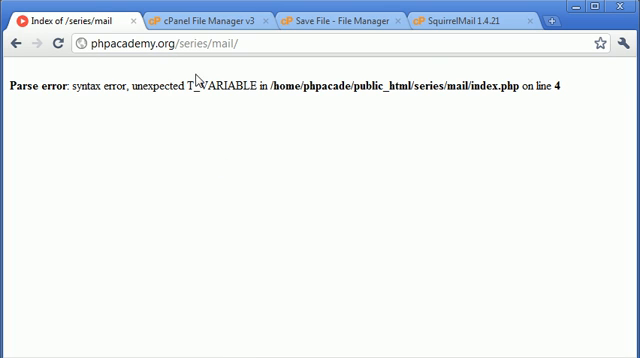
mouse_move(456, 70)
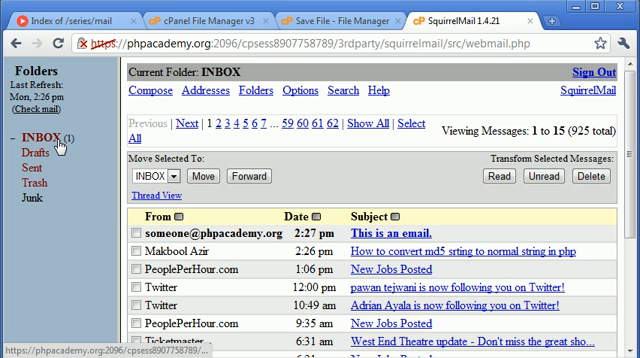
Read the 'This is an email' message showing literal \n characters, then return to the script editor.
click(136, 232)
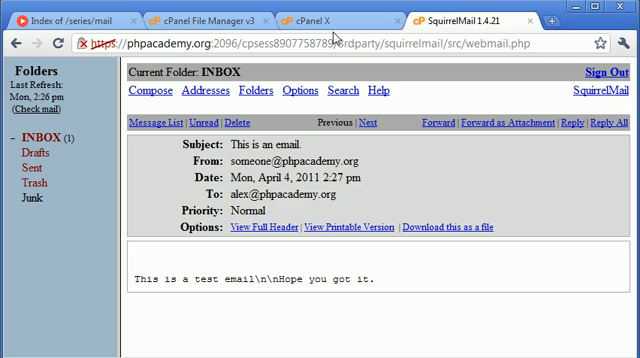
click(304, 10)
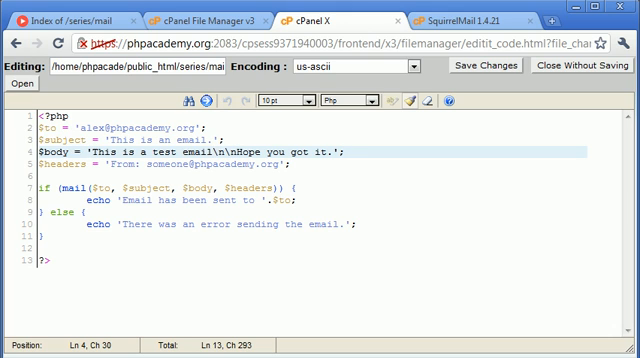
Rewrite the $body string with double quotes so \n breaks lines, save, and rerun the script.
text(\)
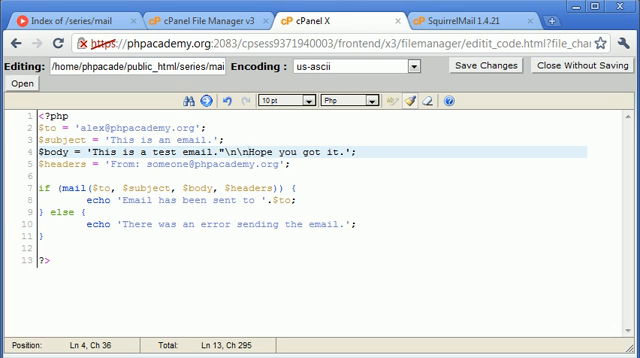
text(.)
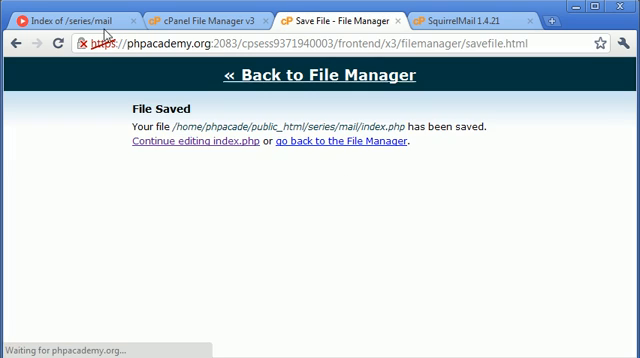
click(60, 20)
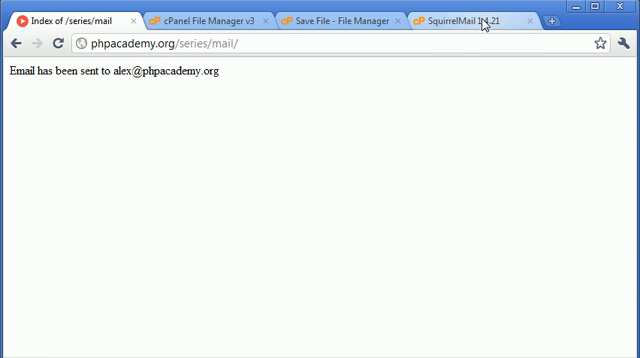
View the 2:29 pm message now showing proper line breaks, then go back to index.php.
click(470, 22)
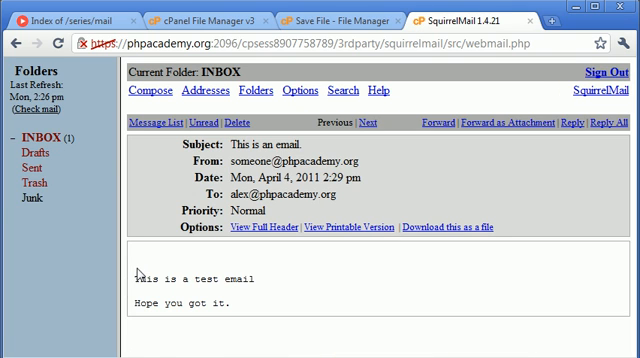
drag(130, 272, 228, 296)
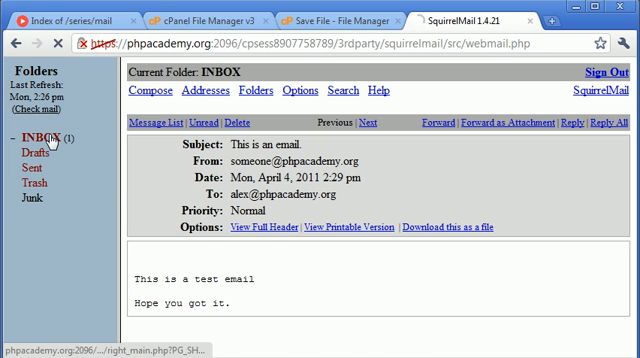
click(32, 132)
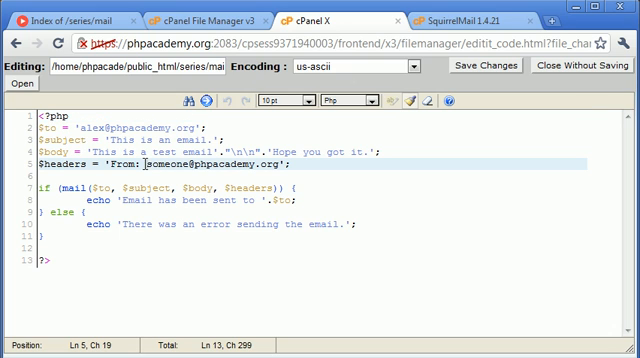
text(")
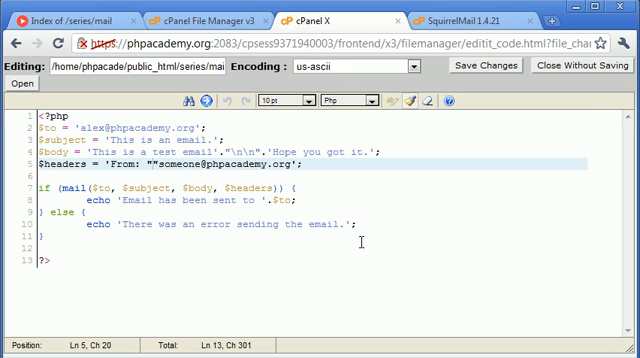
text(php)
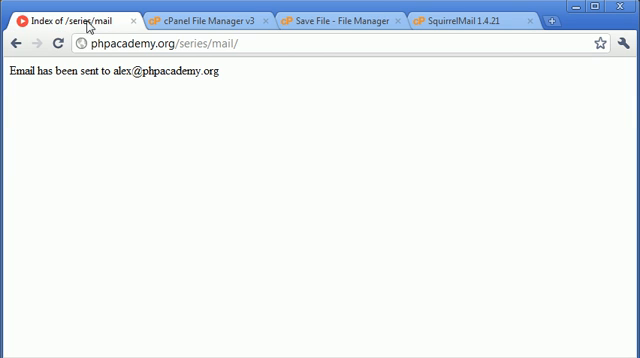
mouse_move(426, 48)
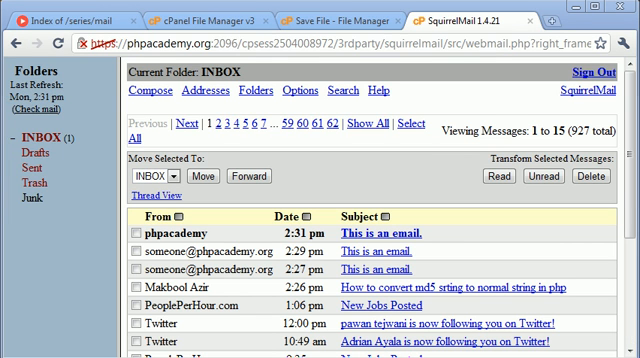
Open the newest 'This is an email' message showing phpacademy as the sender's name.
click(136, 240)
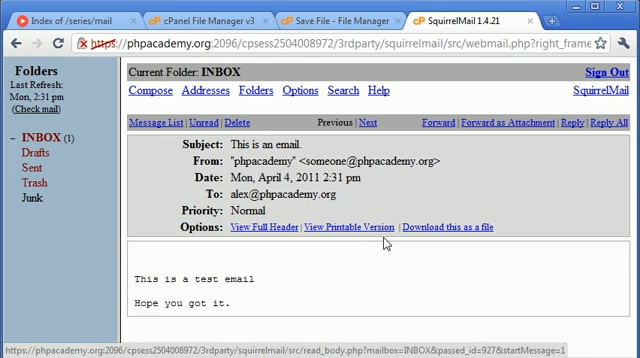
mouse_move(264, 308)
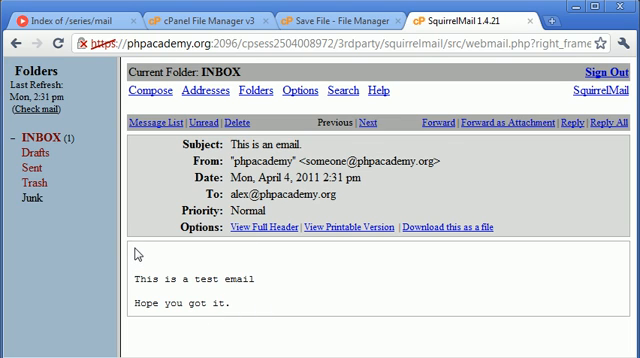
double_click(136, 264)
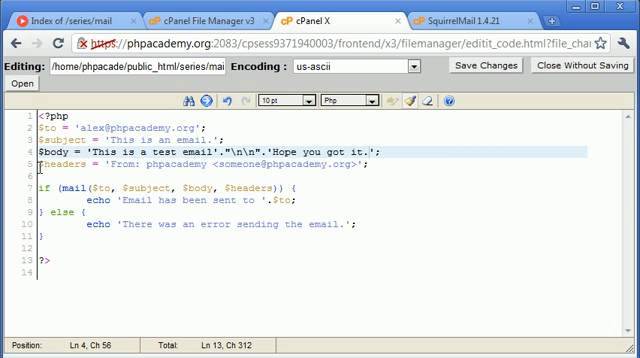
key(Enter)
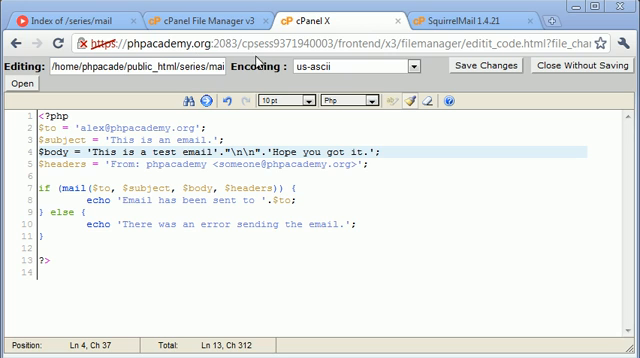
mouse_move(370, 252)
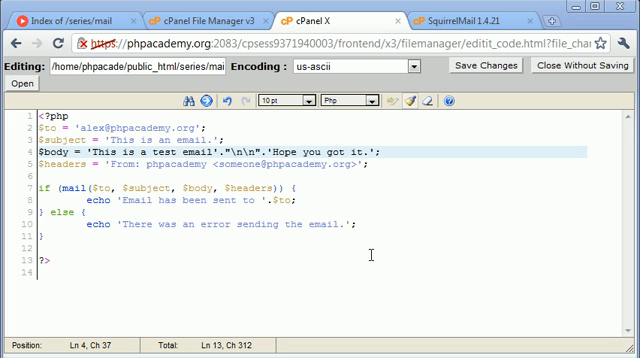